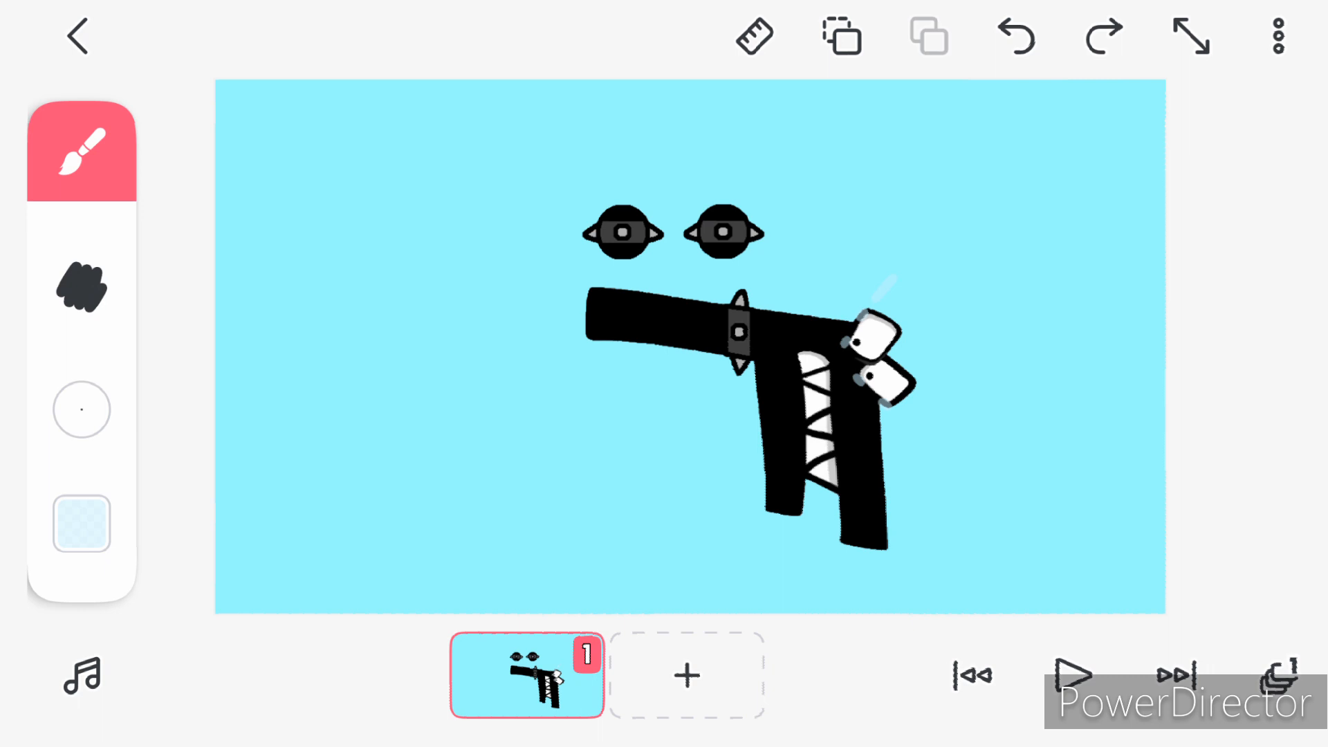
Step: Add frame 2 after the black letter frame and draw the pink glitchy X character on white
{"action": "left_click", "coordinate": [686, 676]}
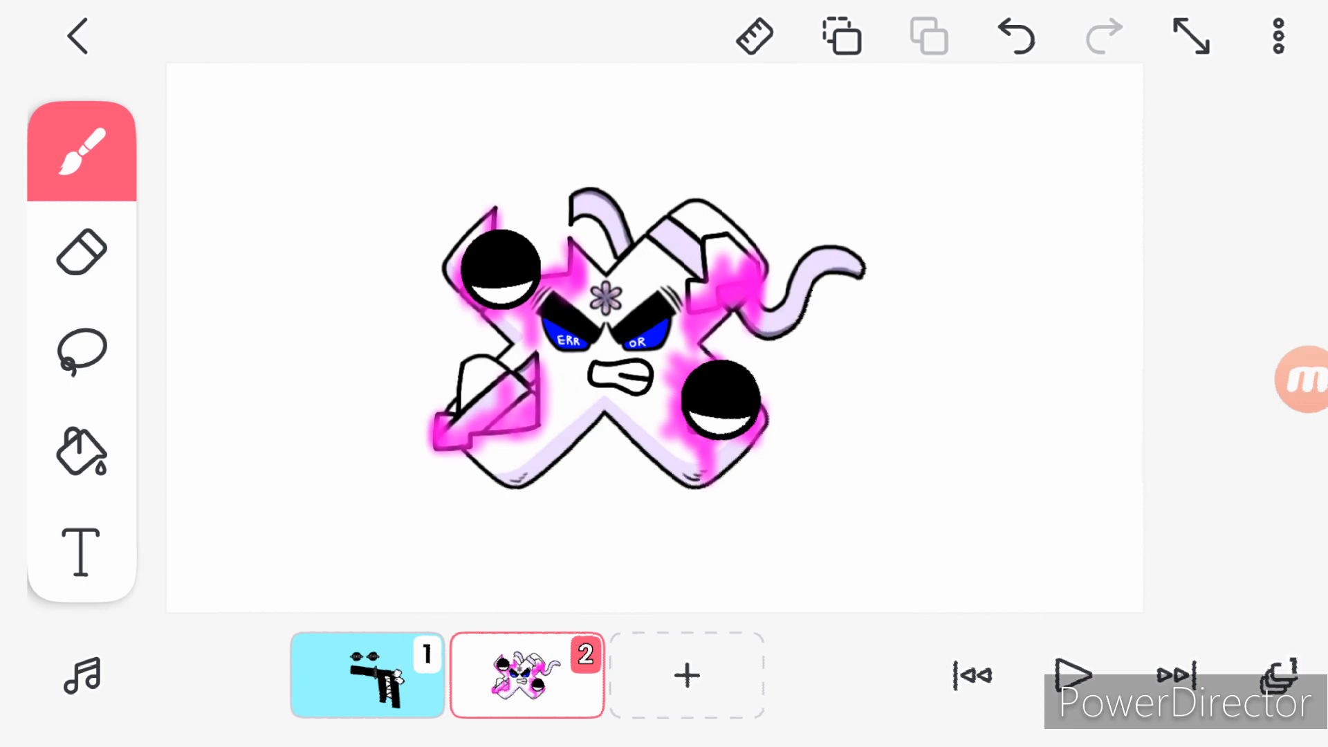